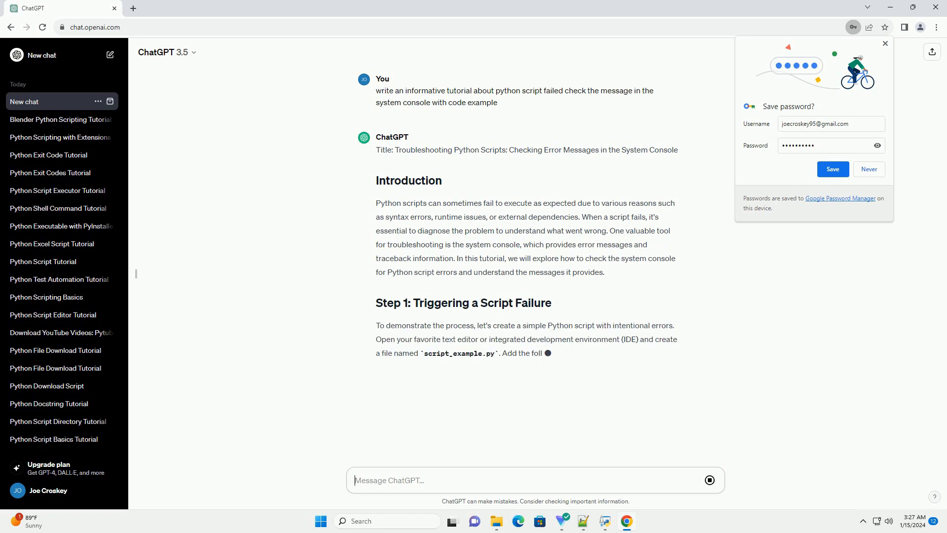
scroll("down", 3)
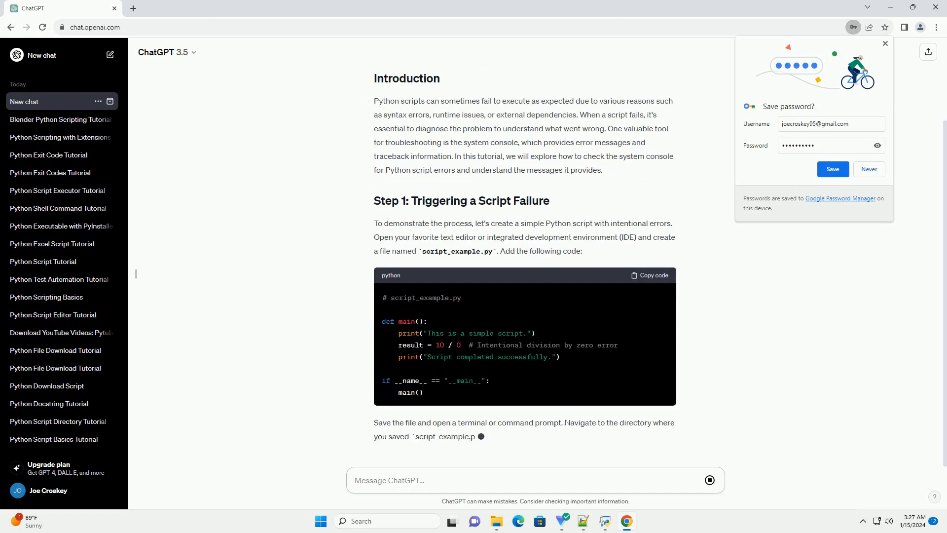
scroll("down", 3)
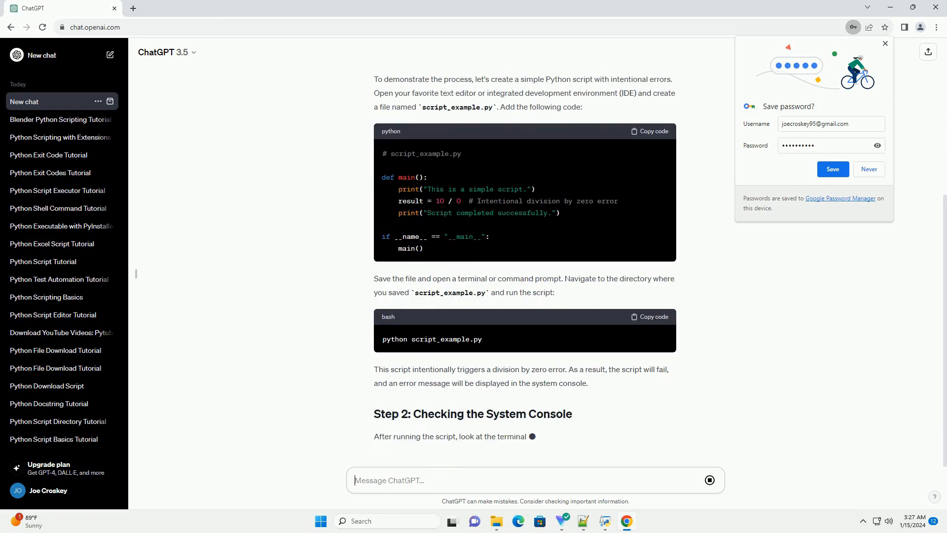
scroll("down", 3)
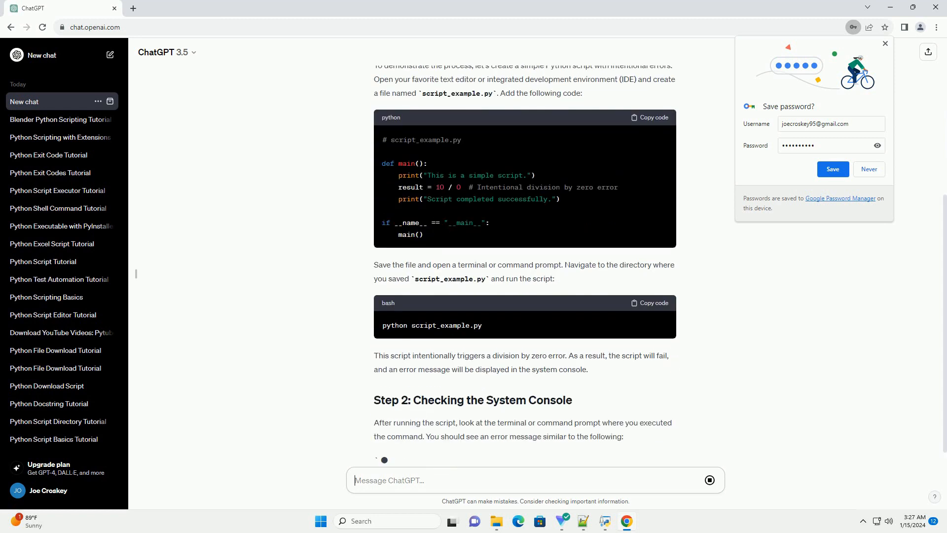
scroll("down", 3)
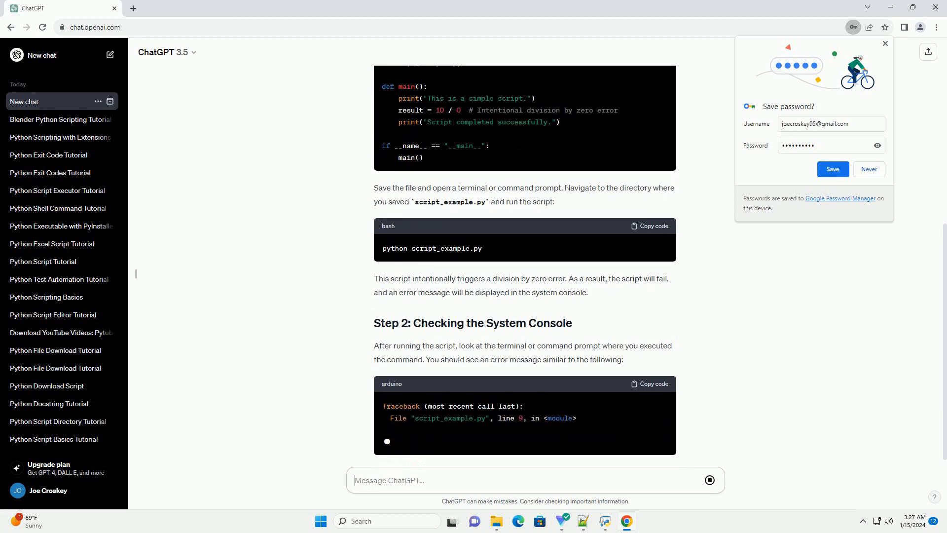
scroll("down", 3)
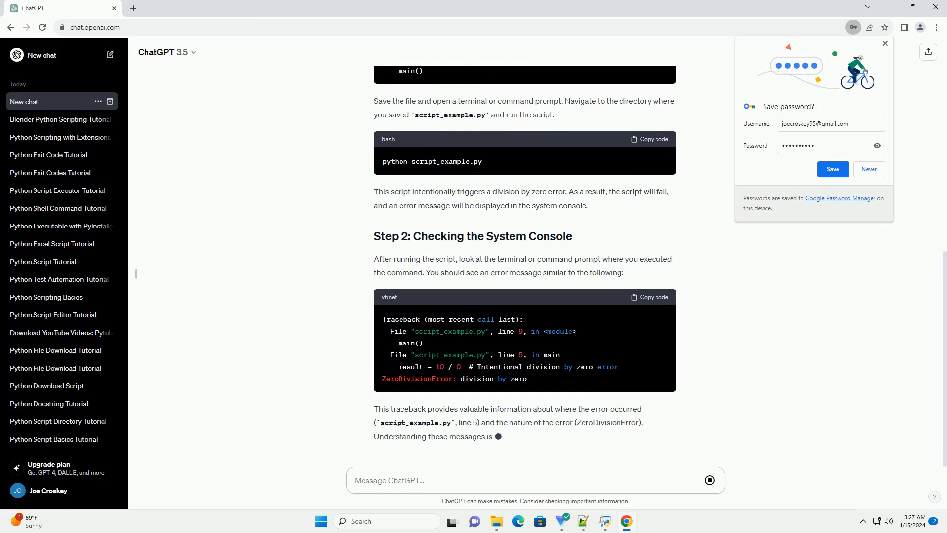
scroll("down", 3)
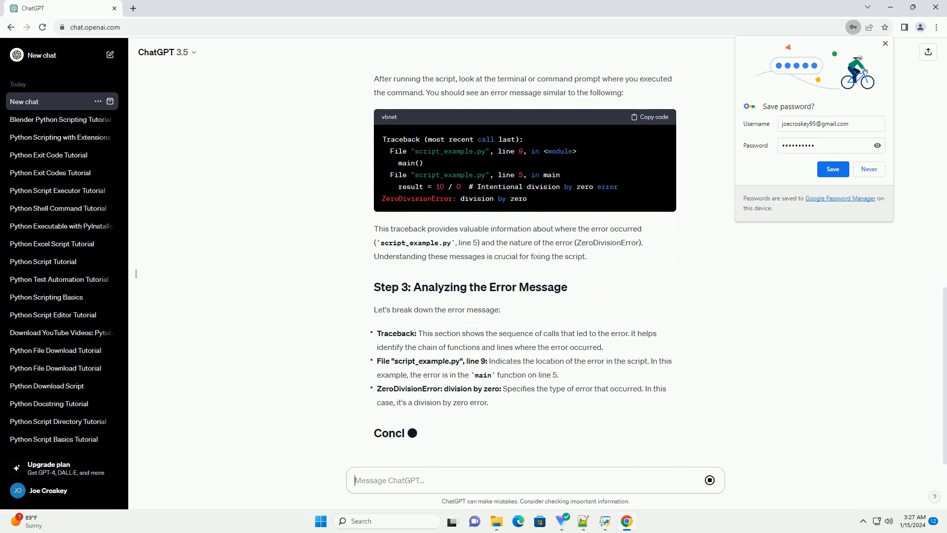
scroll("down", 3)
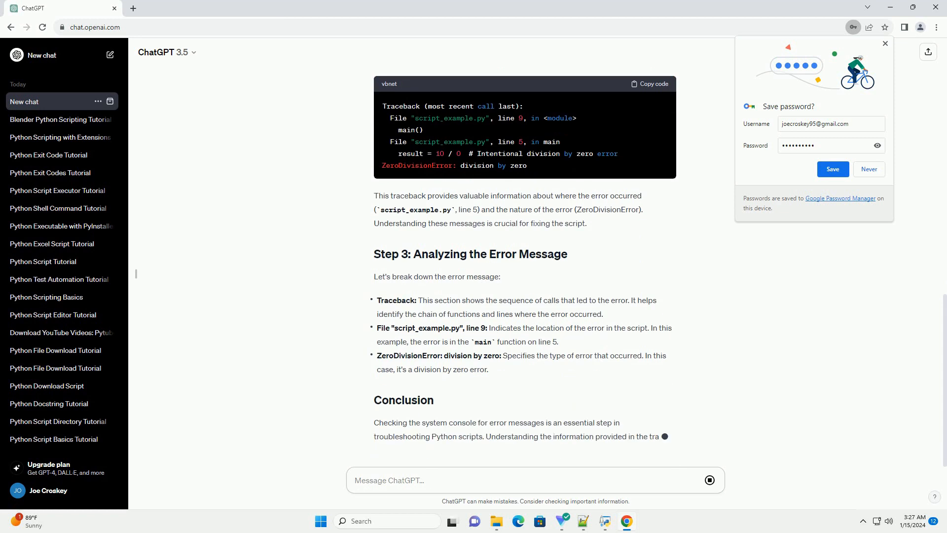